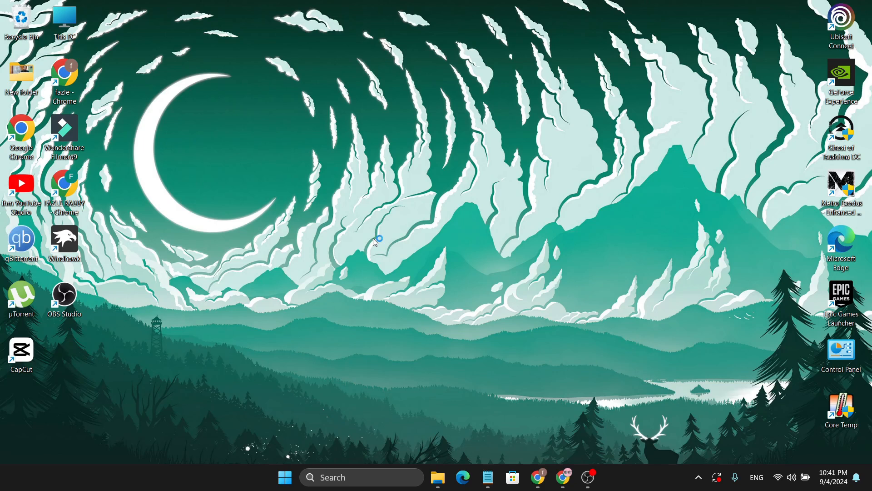
pyautogui.moveTo(374, 241)
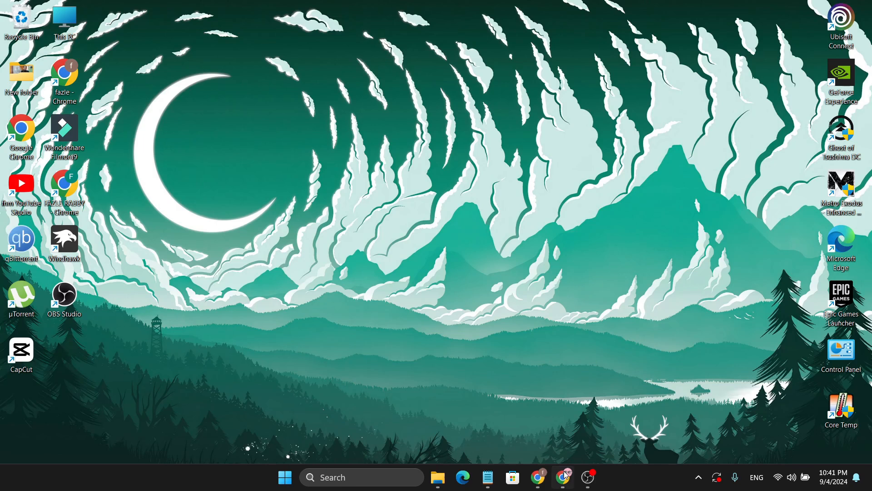
# - Switch to Chrome's 'blender download' results and follow the blender.org download link
pyautogui.click(562, 476)
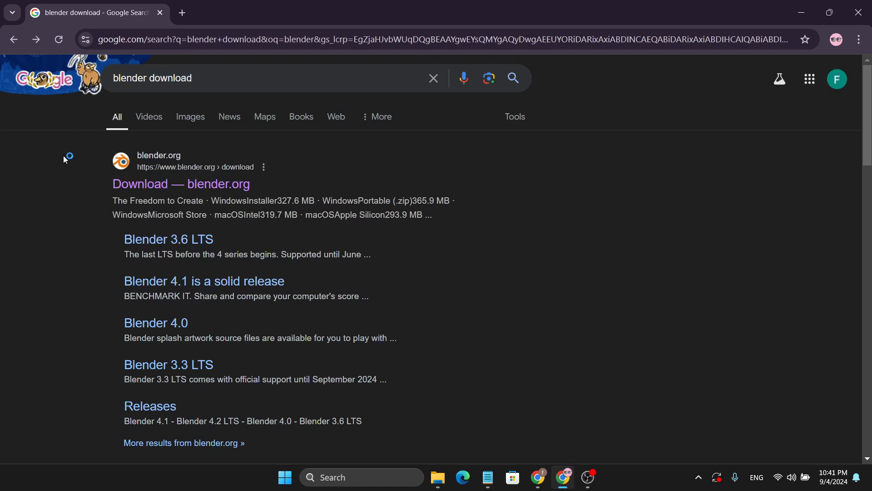
pyautogui.moveTo(177, 169)
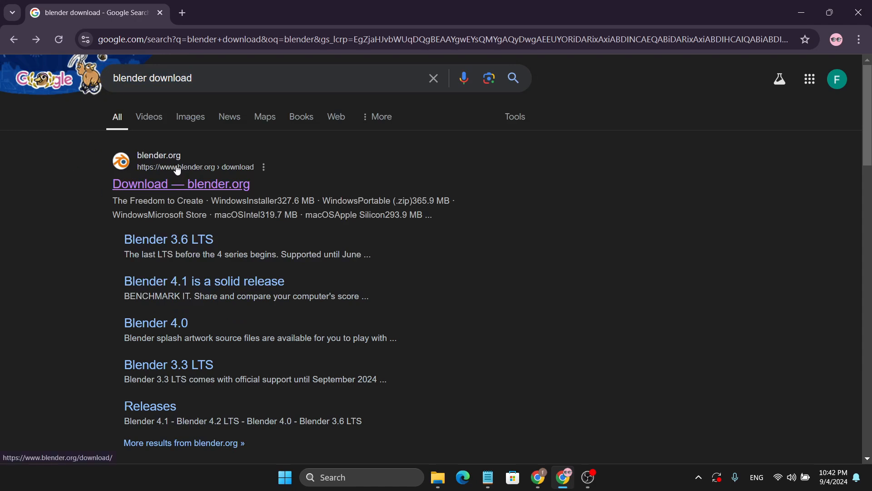
pyautogui.moveTo(173, 188)
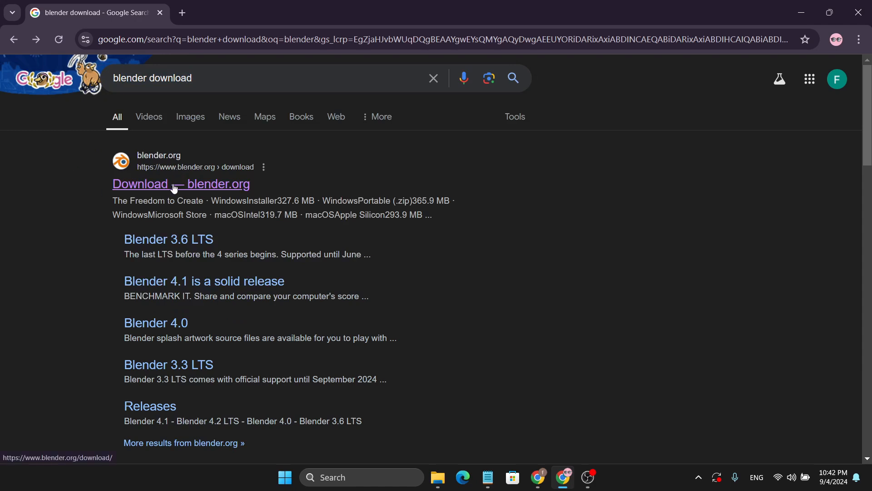
pyautogui.click(180, 183)
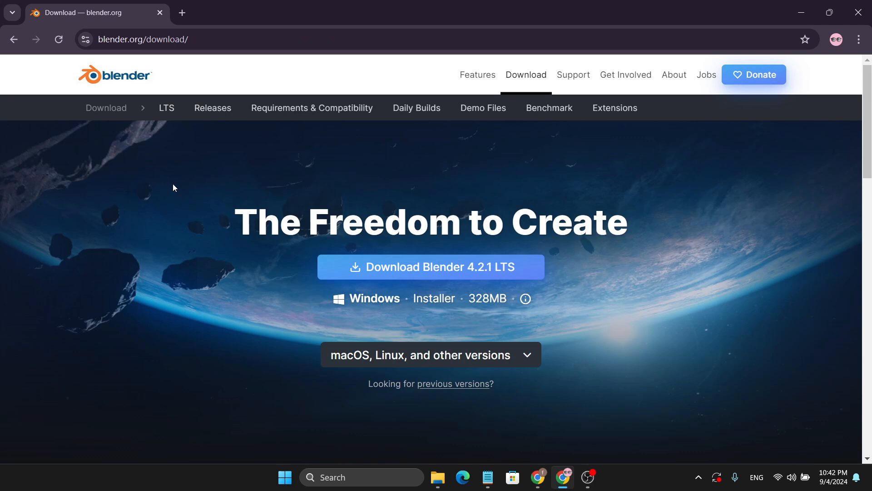
pyautogui.moveTo(460, 278)
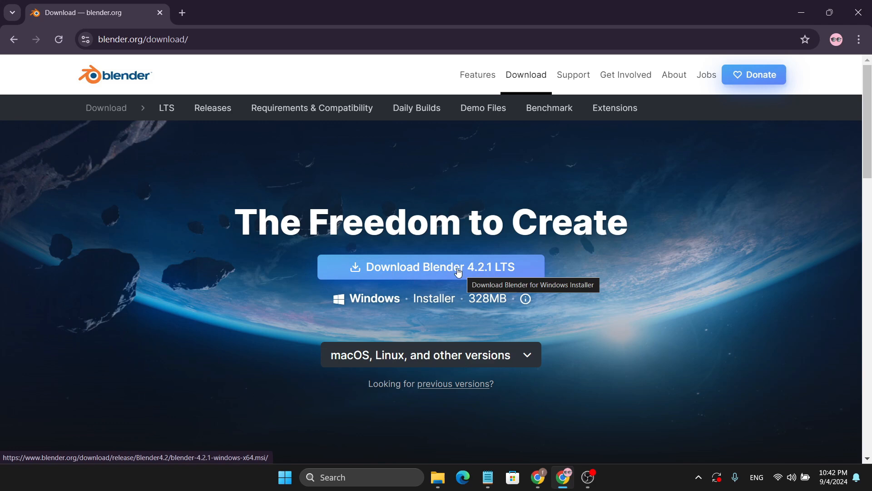
pyautogui.moveTo(449, 275)
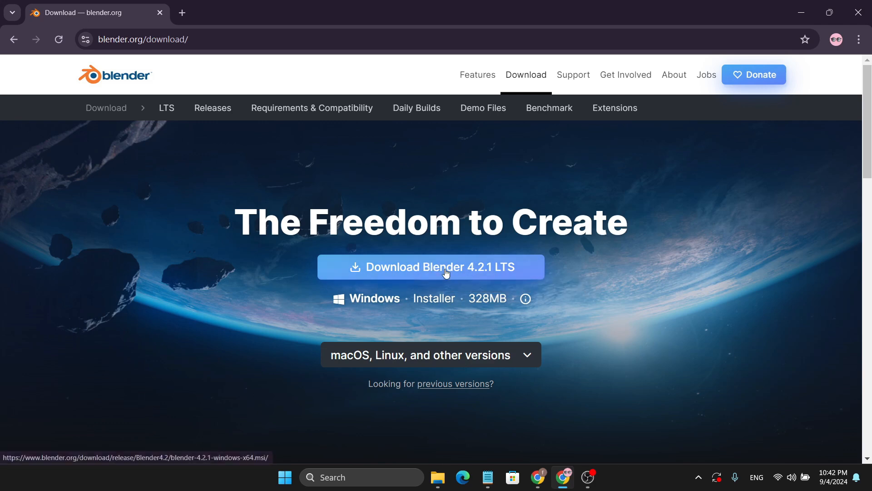
# - Download the Blender 4.2.1 LTS Windows installer and show it in the Downloads folder
pyautogui.click(429, 267)
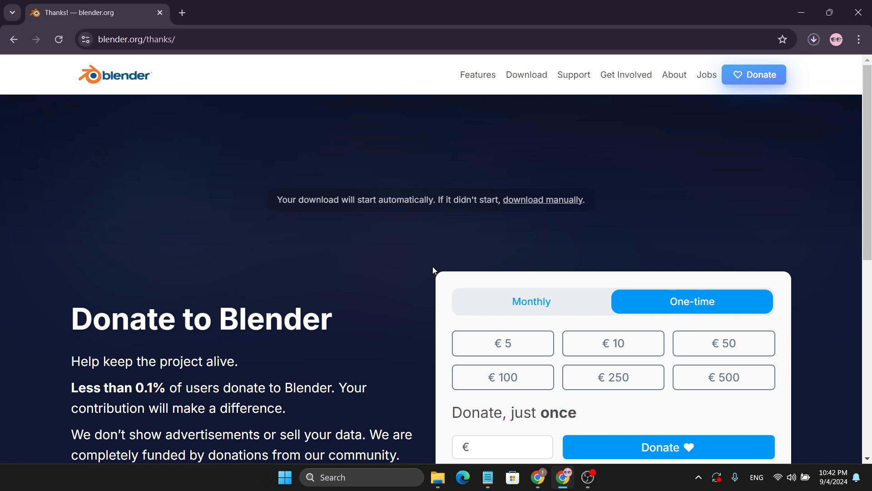
pyautogui.click(723, 343)
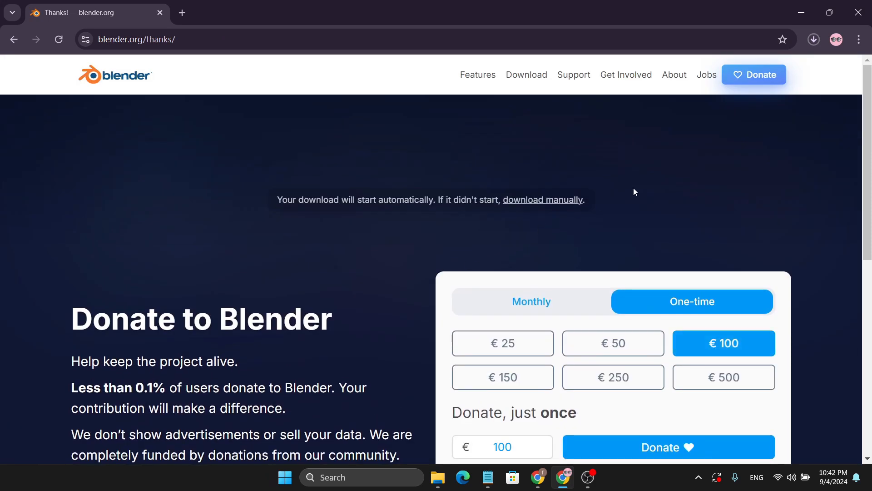
pyautogui.click(812, 40)
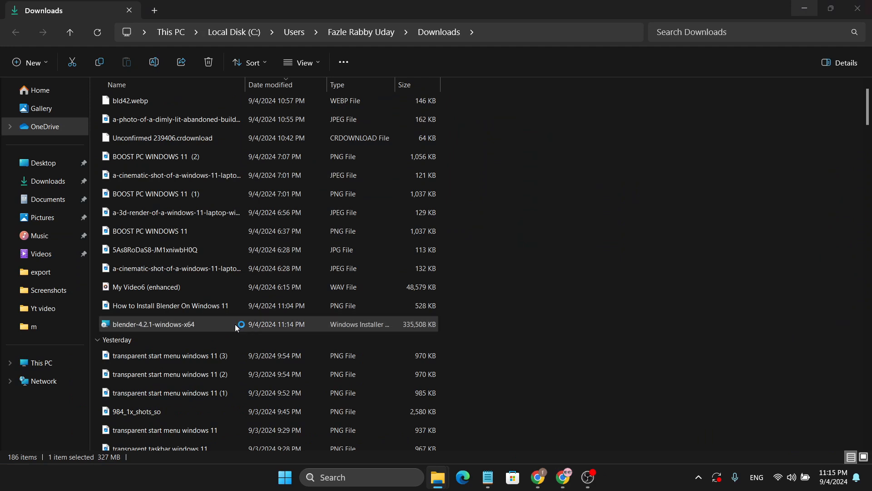
# - Launch blender-4.2.1-windows-x64, pass the welcome page, and accept the GNU GPL terms
pyautogui.doubleClick(153, 324)
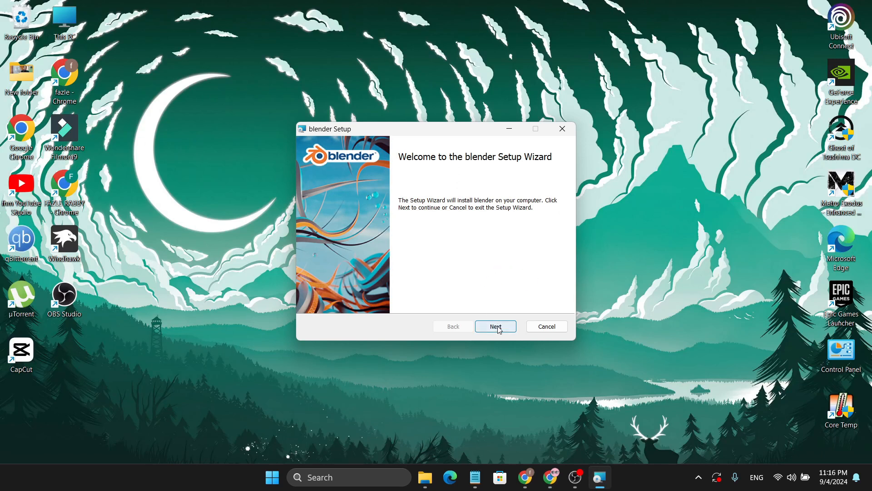
pyautogui.click(495, 326)
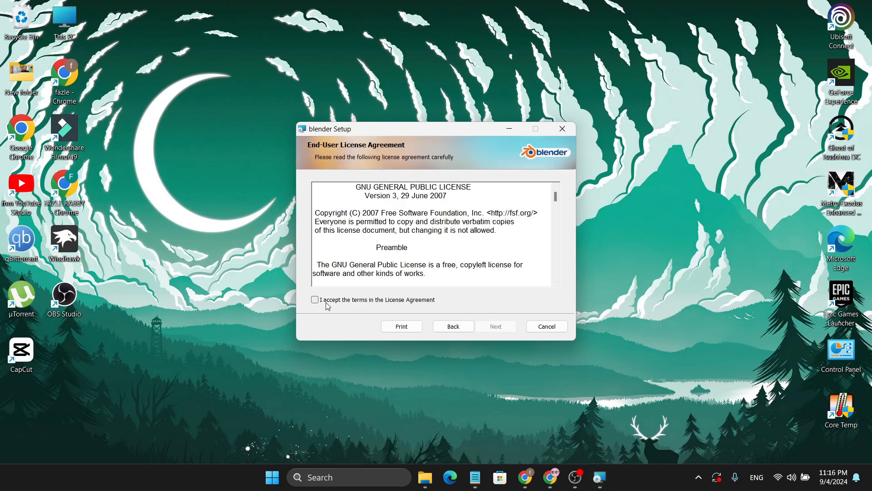
pyautogui.click(315, 299)
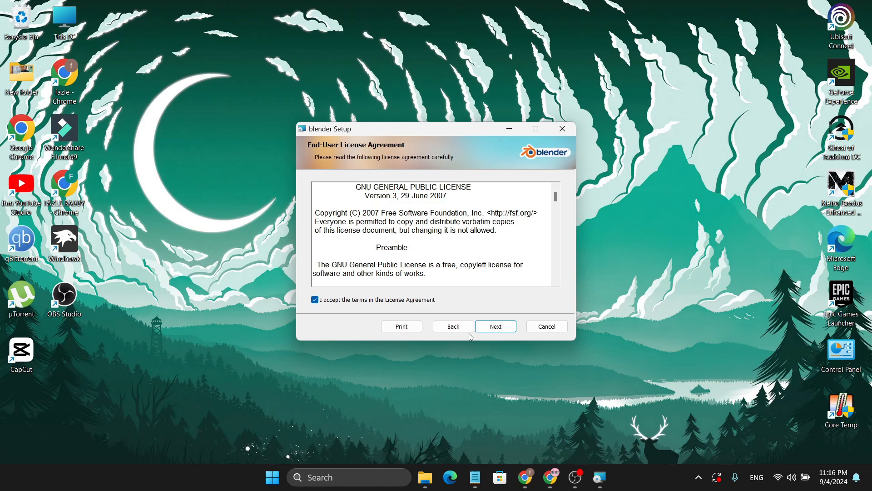
# - Keep all default features and install Blender 4.2 into the default Program Files location
pyautogui.click(495, 326)
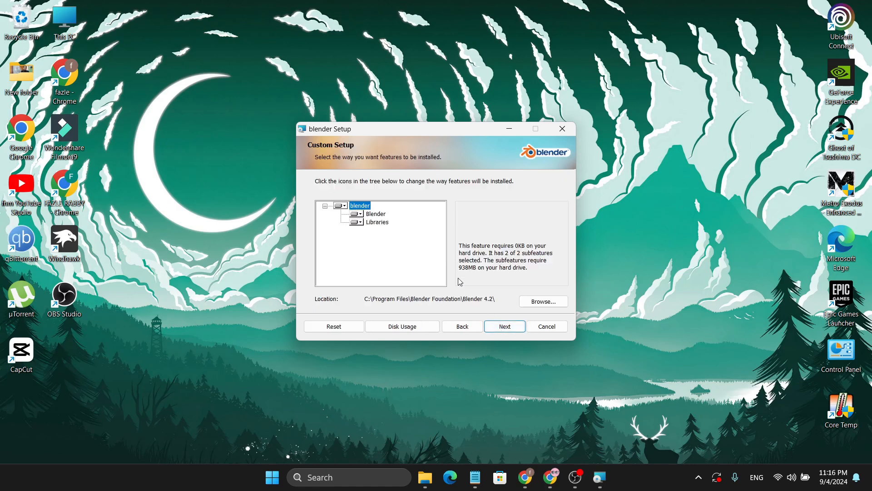
pyautogui.moveTo(390, 229)
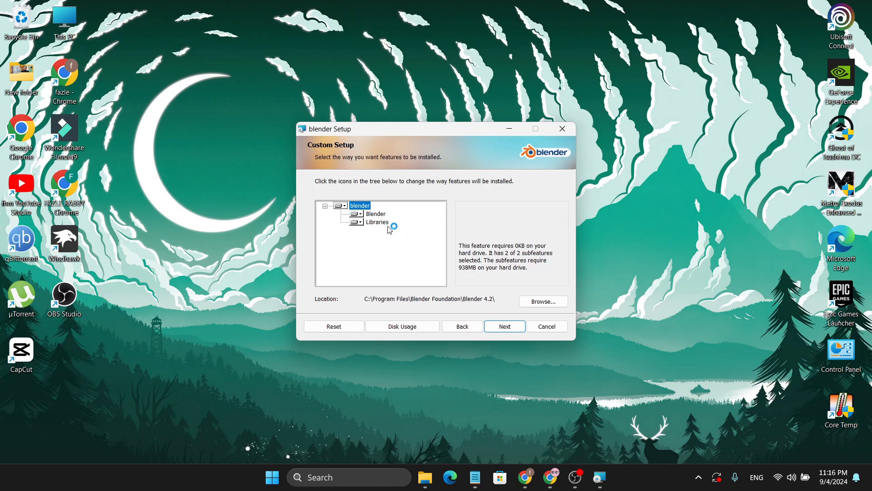
pyautogui.moveTo(463, 326)
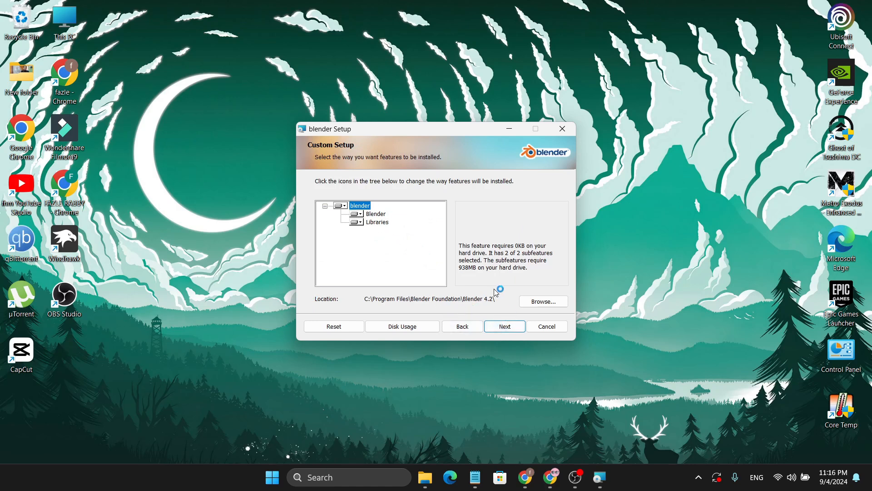
pyautogui.moveTo(482, 305)
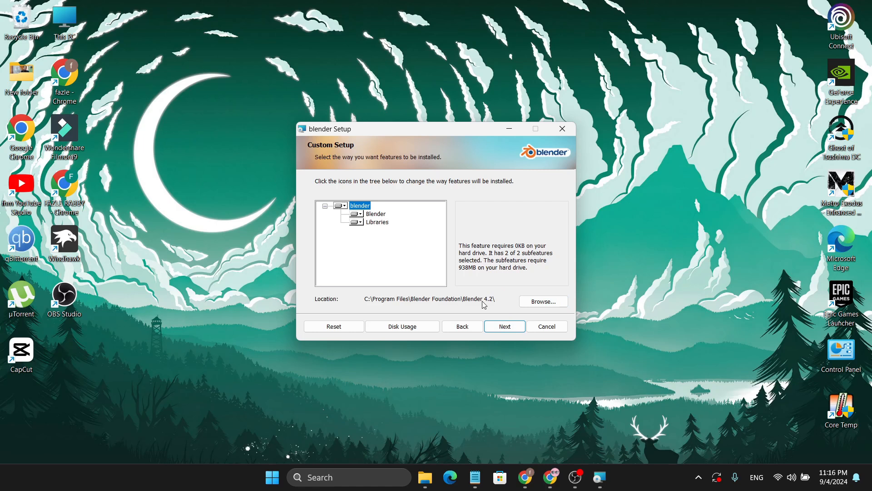
pyautogui.moveTo(390, 293)
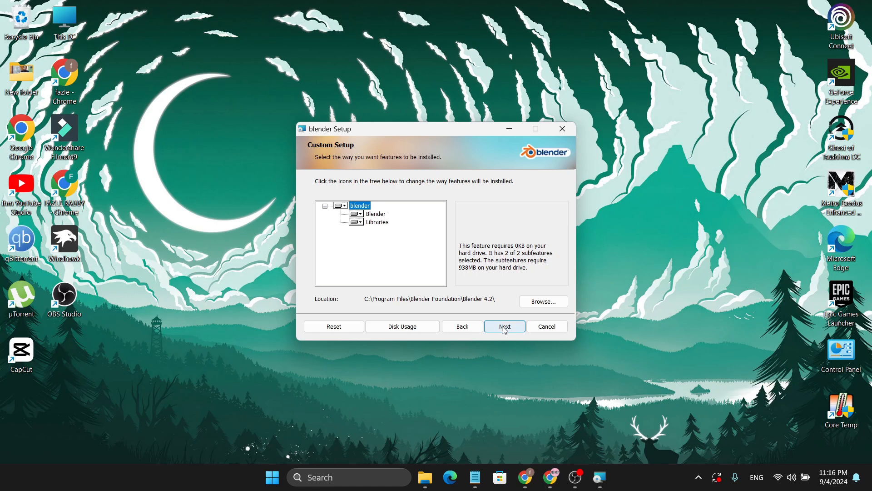
pyautogui.click(503, 326)
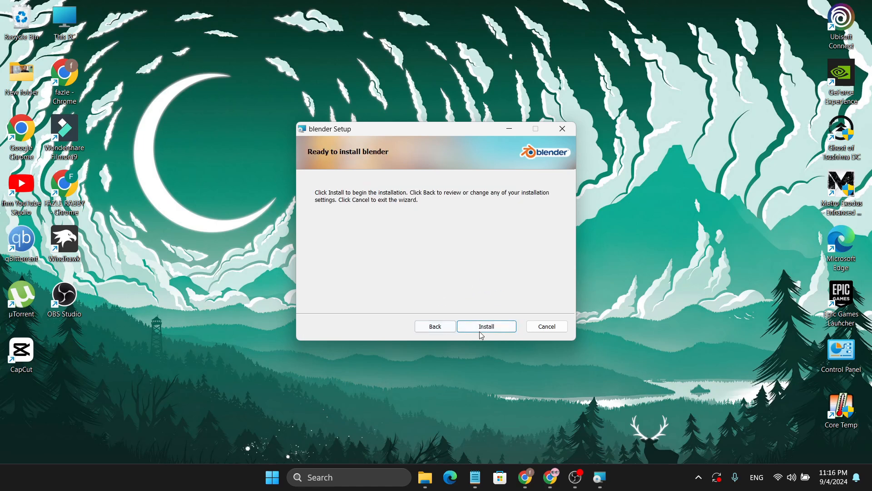
pyautogui.click(485, 326)
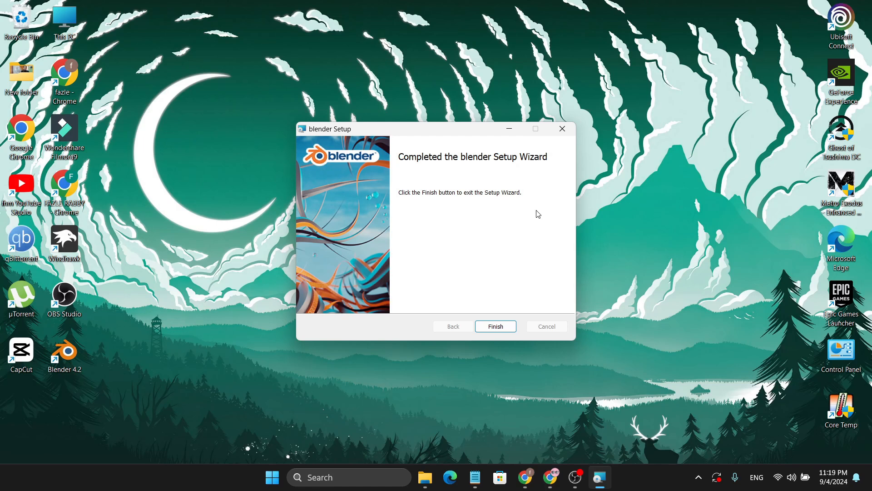
pyautogui.moveTo(505, 328)
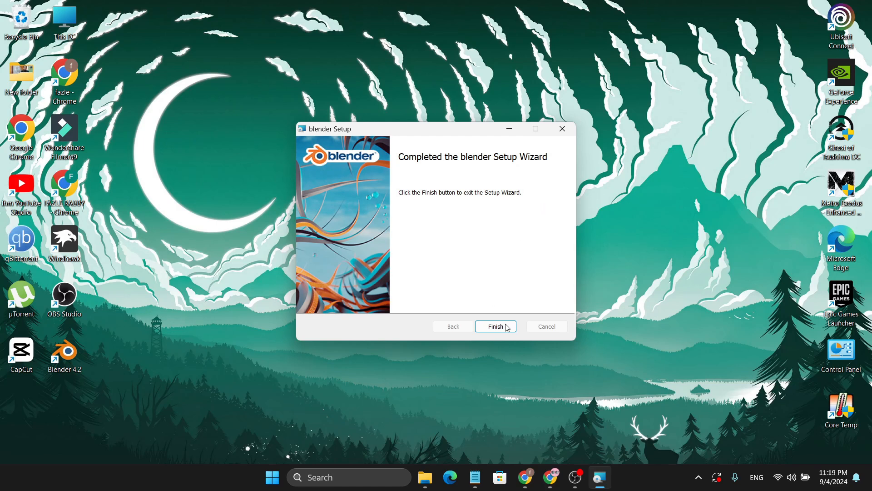
# - Finish the setup wizard and start Blender 4.2 from its desktop shortcut
pyautogui.click(495, 327)
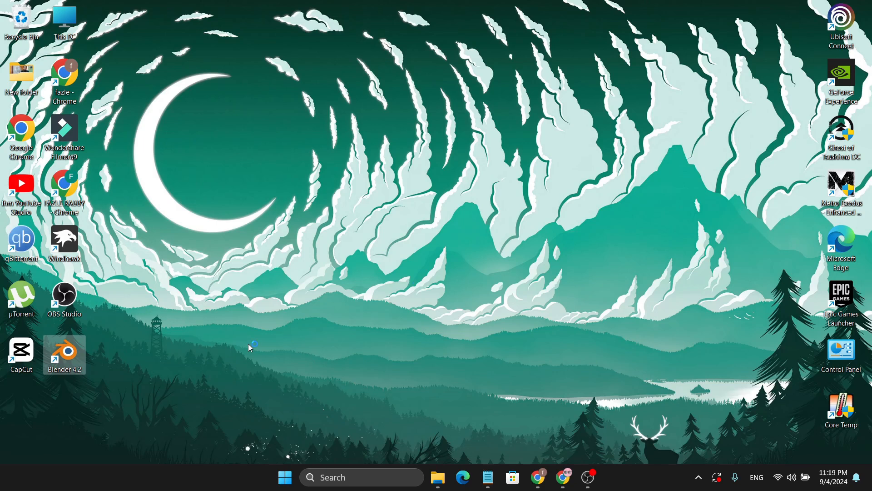
pyautogui.doubleClick(64, 349)
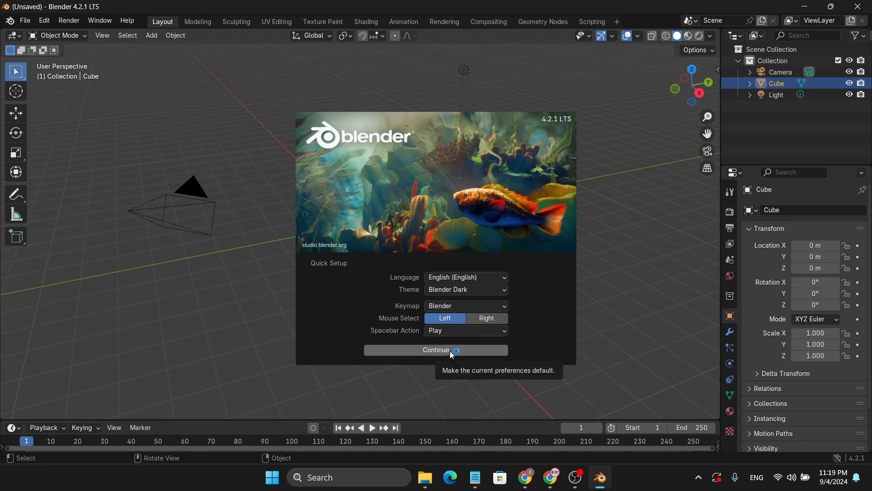
pyautogui.moveTo(195, 272)
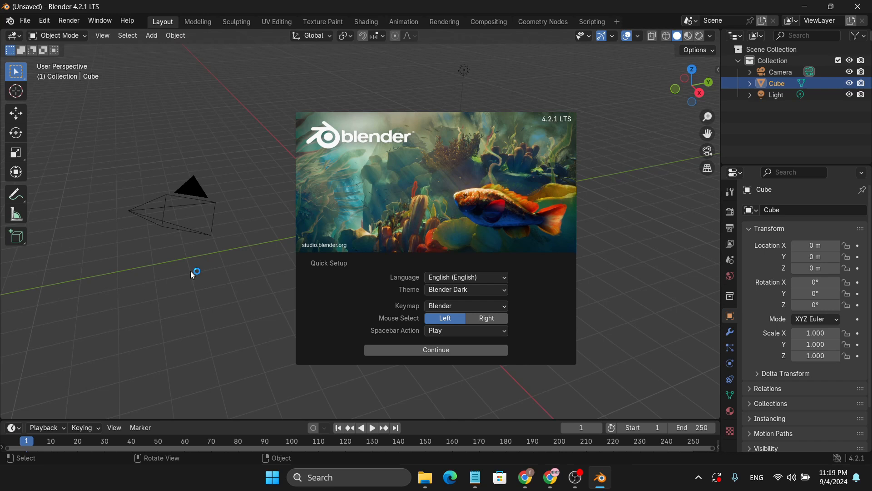
pyautogui.moveTo(605, 248)
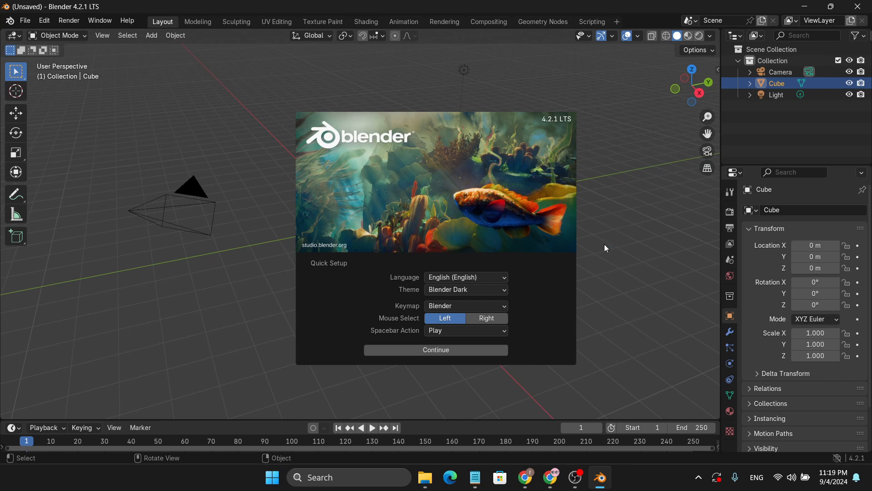